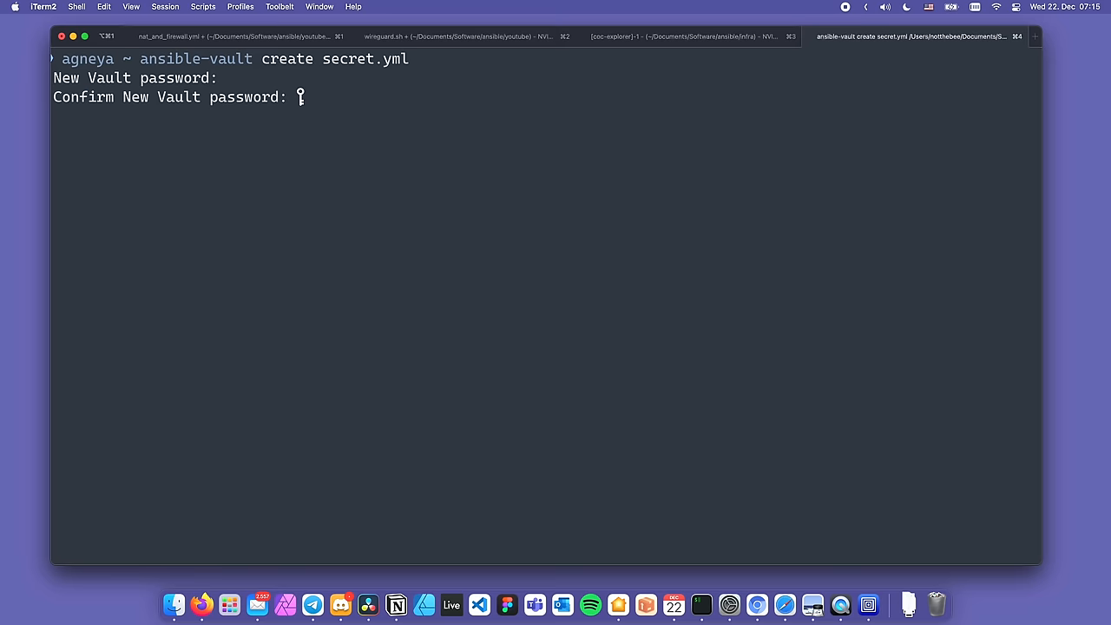
type("secret_variable: \"\"")
type("cat secret.yml")
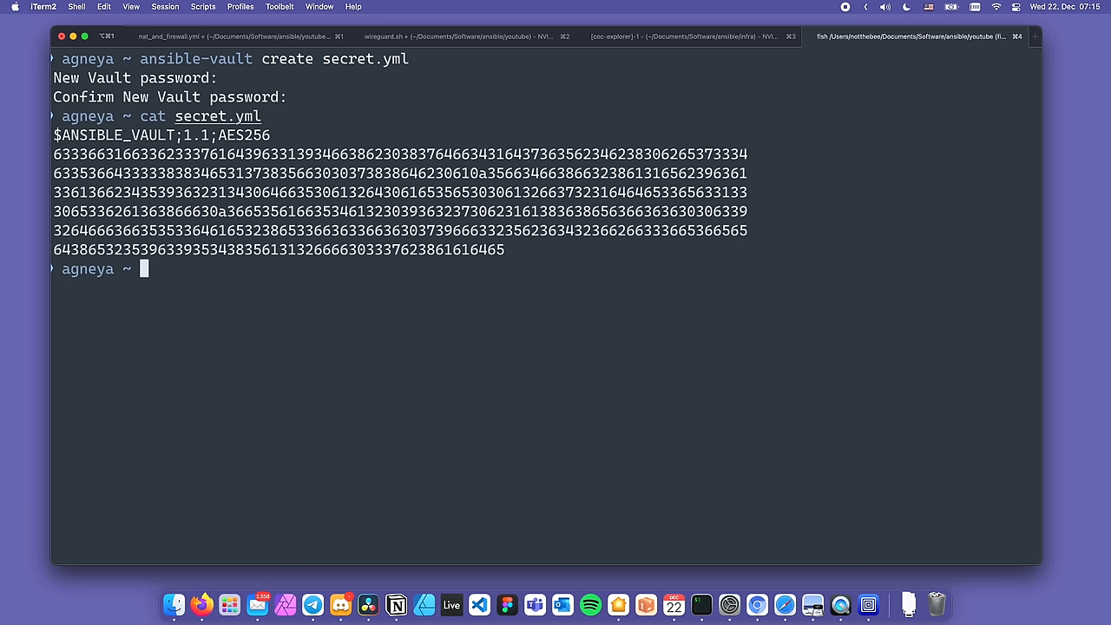
type("ansible-vault edit secret.yml")
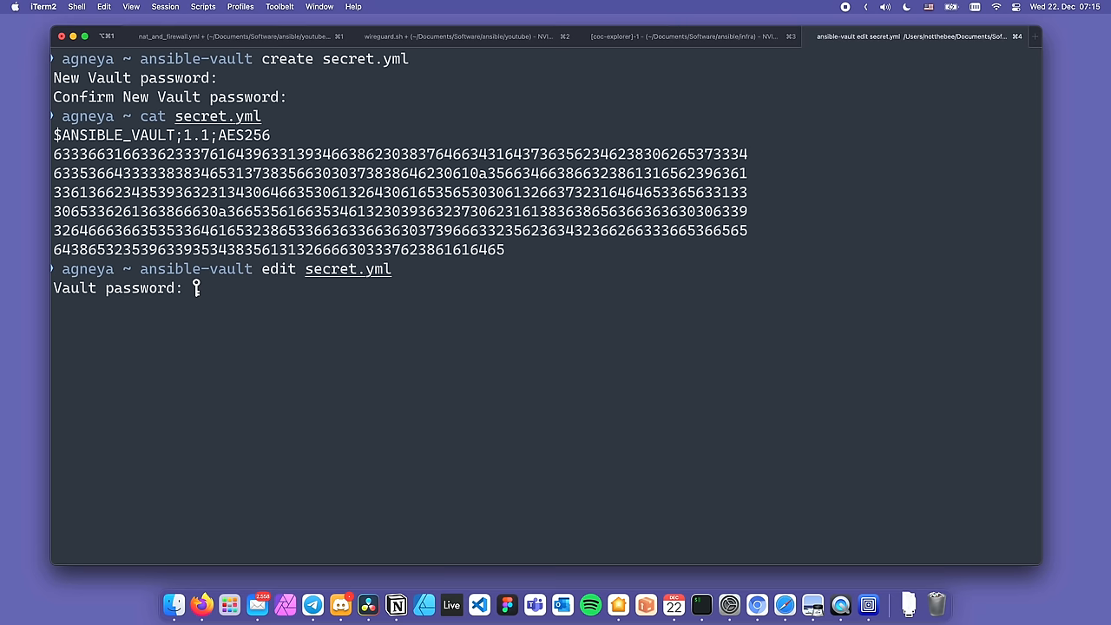